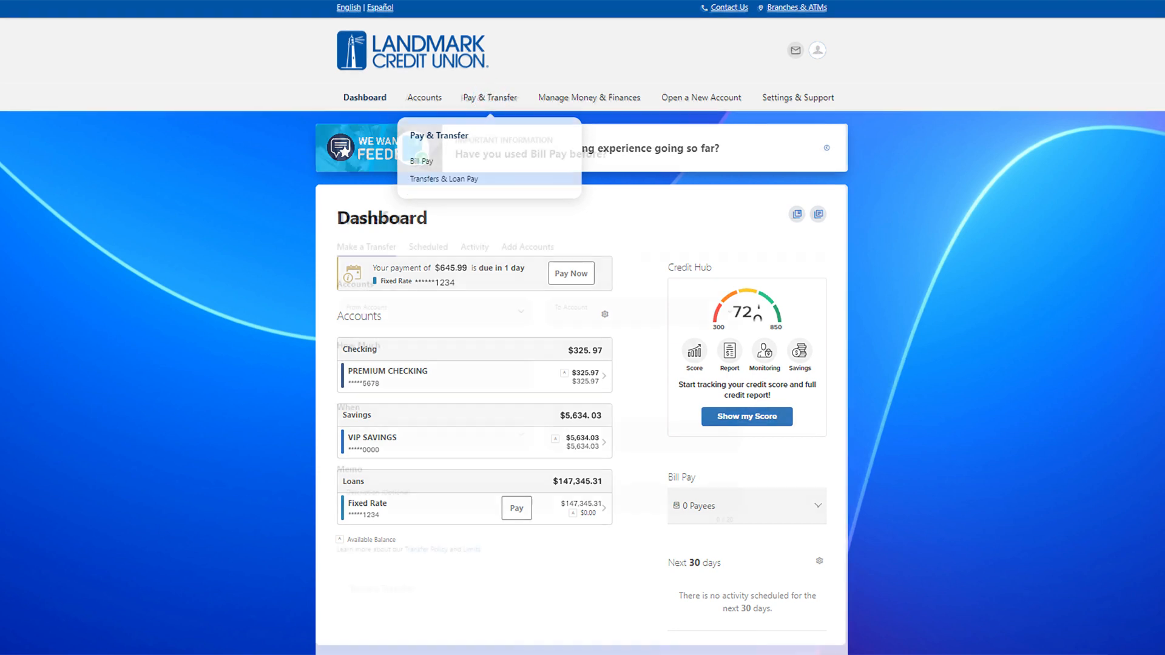
- Fill in a $100.00 biweekly Premium Checking to VIP Savings transfer, memo 'Vacation fund', and review it
{"action": "left_click", "coordinate": [440, 178]}
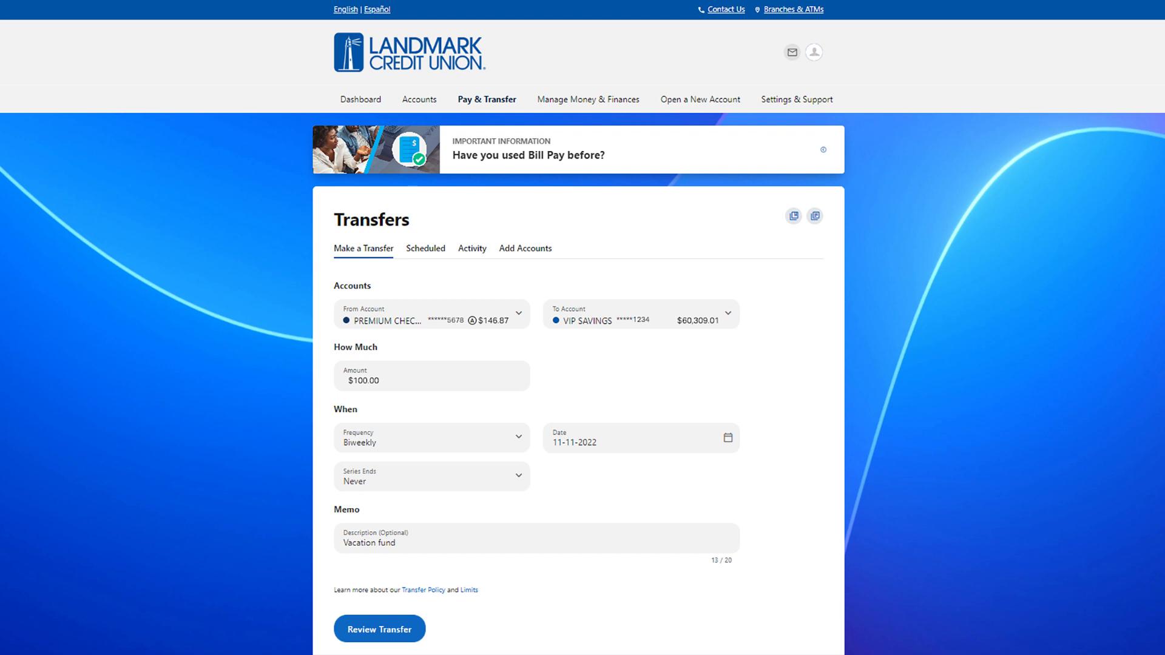
{"action": "left_click", "coordinate": [378, 628]}
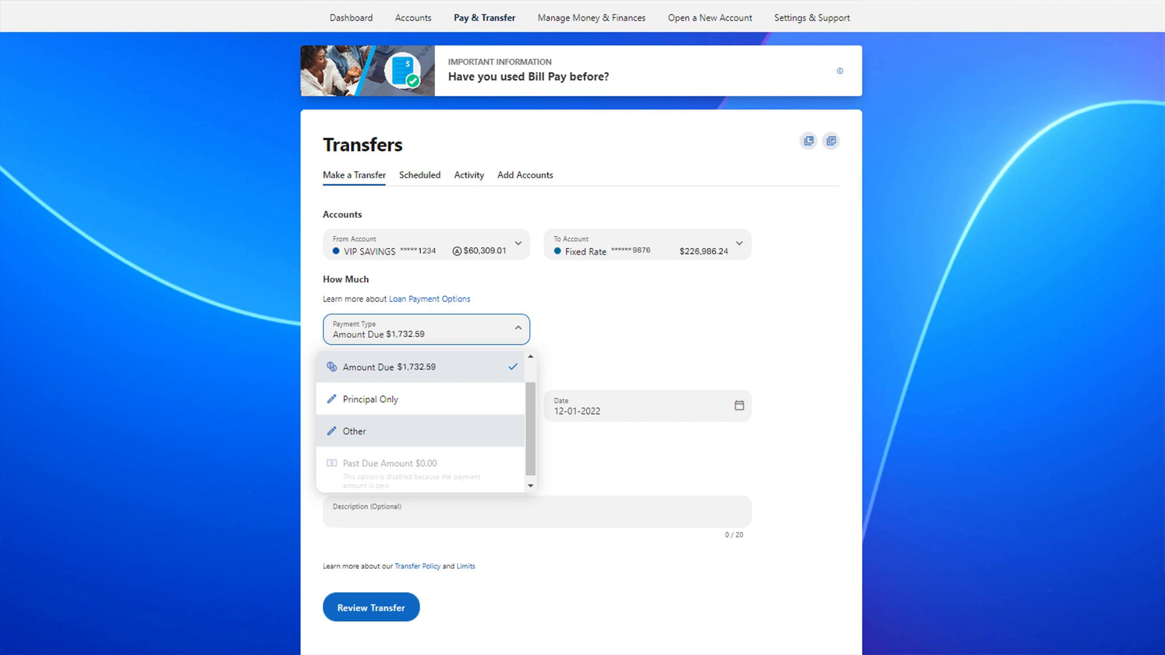
- Pay the $1,732.59 amount due on the Fixed Rate loan from VIP Savings, monthly from 12-01-2022
{"action": "left_click", "coordinate": [389, 367]}
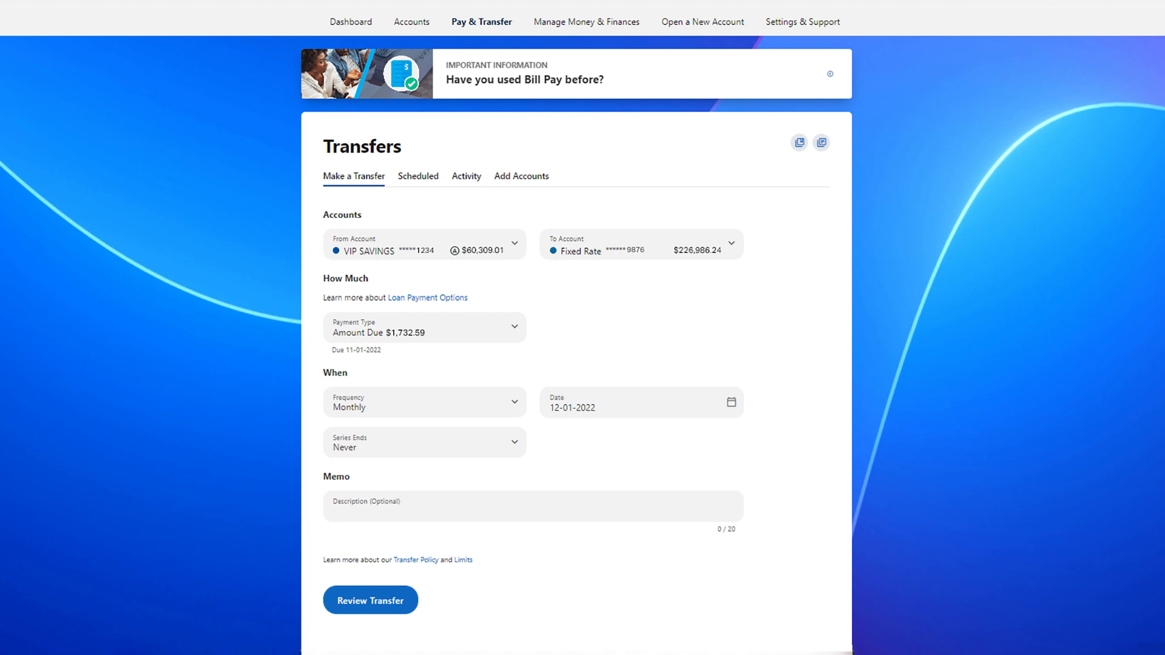
- Review and submit the $1,732.59 monthly Fixed Rate loan payment
{"action": "left_click", "coordinate": [370, 600]}
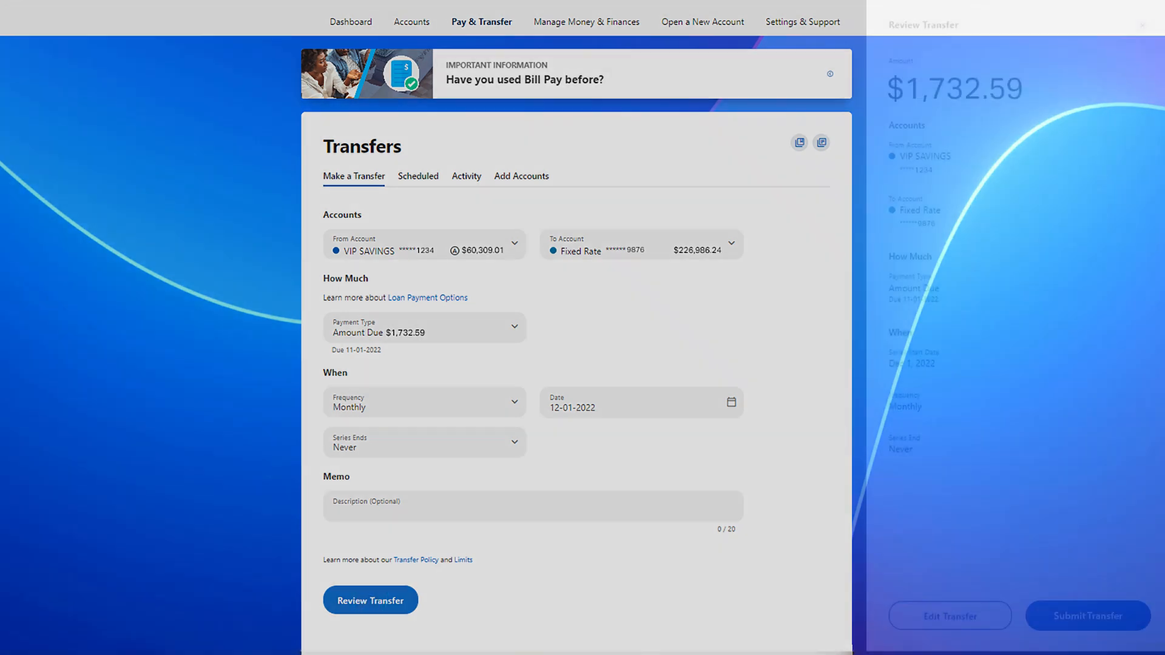
{"action": "left_click", "coordinate": [370, 600]}
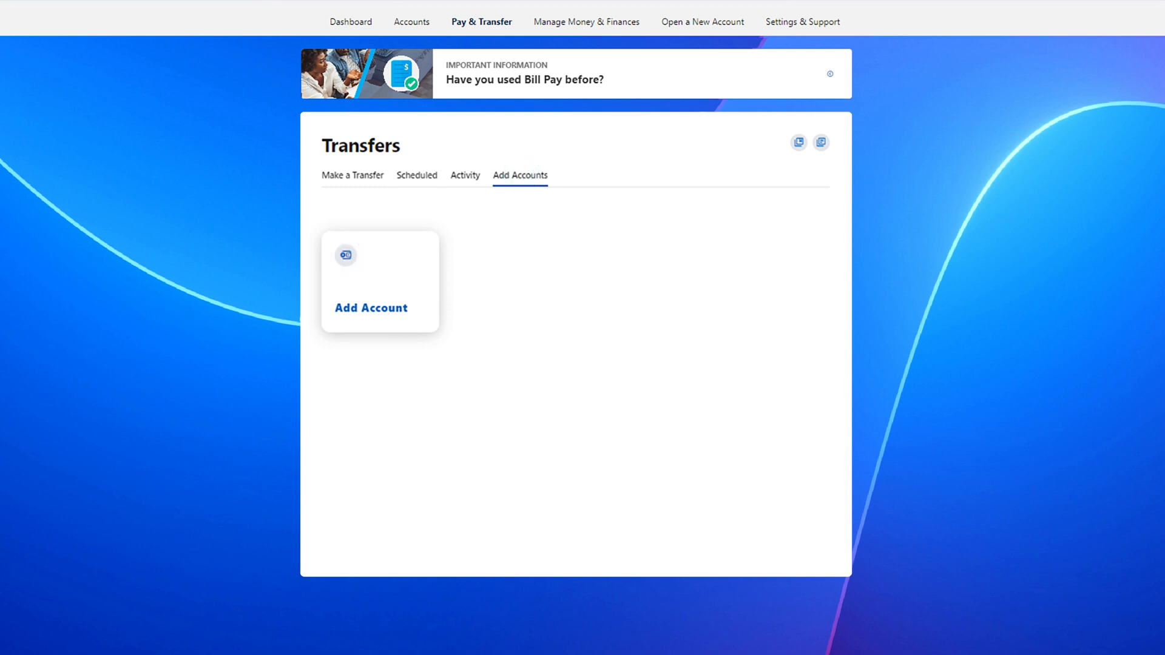
{"action": "left_click", "coordinate": [371, 308]}
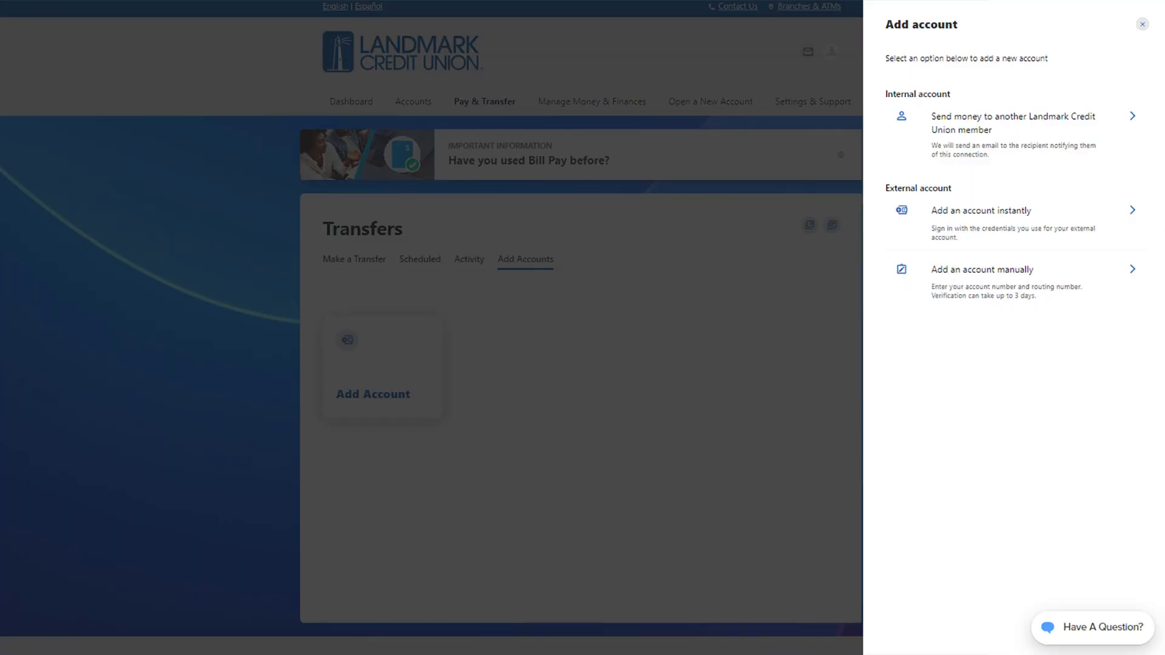
{"action": "left_click", "coordinate": [1010, 124]}
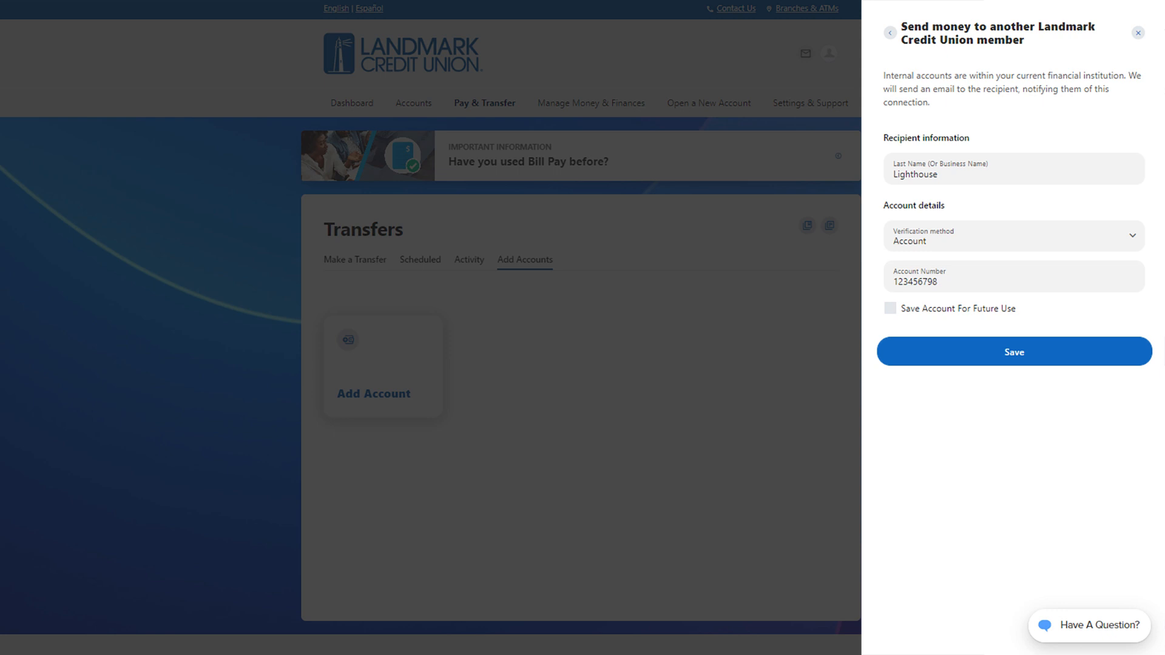
{"action": "left_click", "coordinate": [1013, 351]}
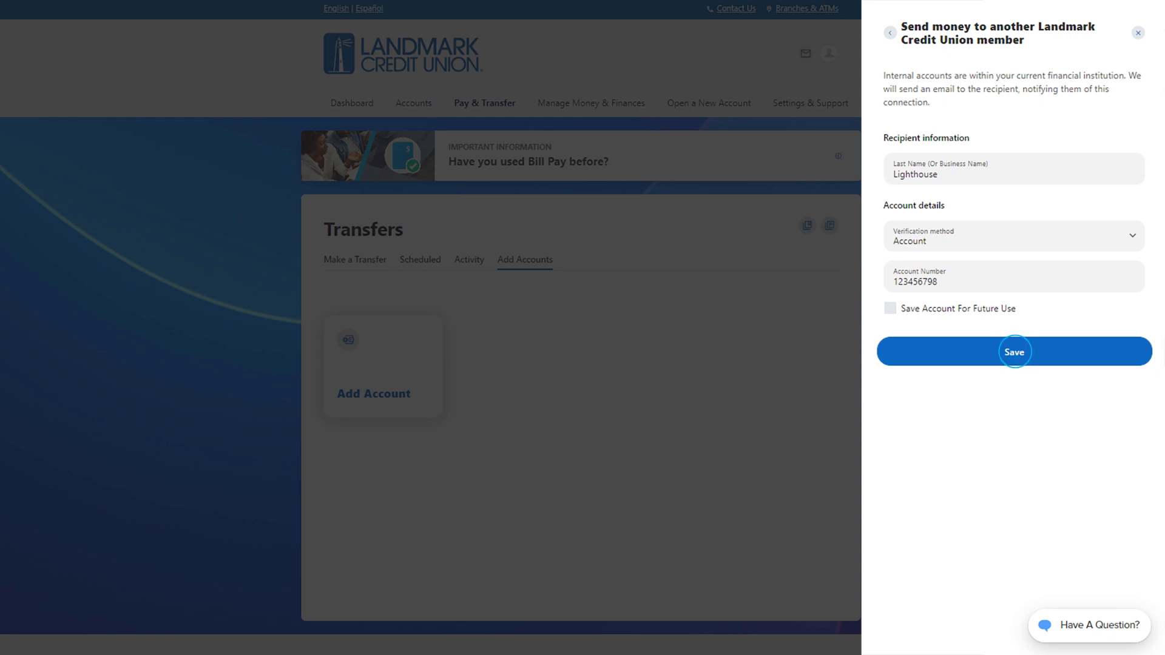
{"action": "left_click", "coordinate": [1014, 351]}
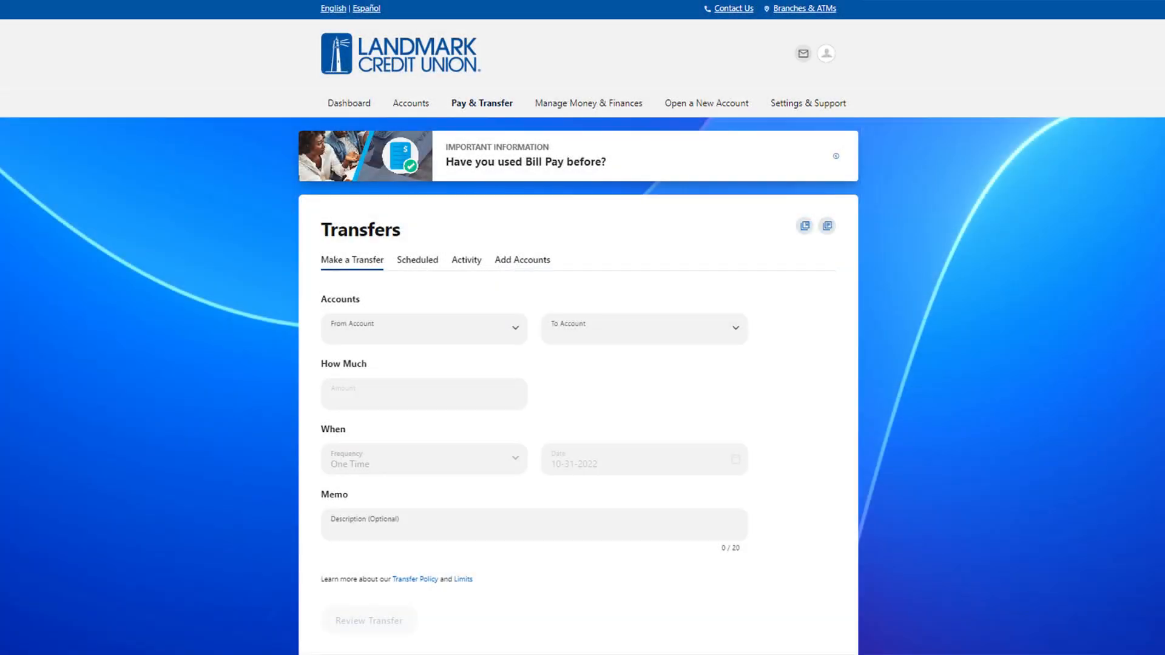